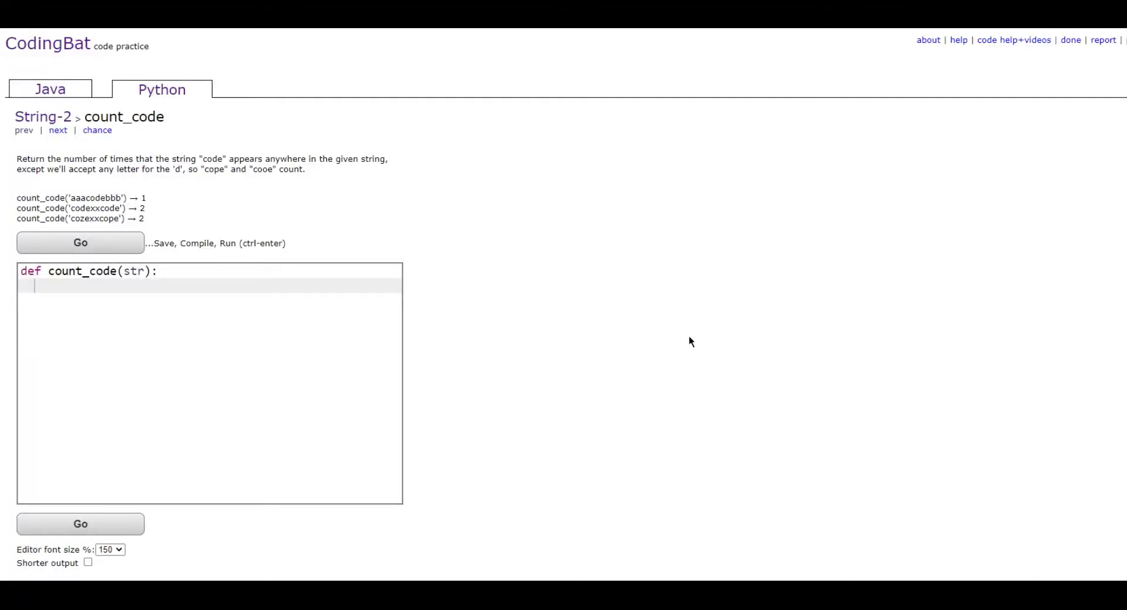
mouse_move(460, 267)
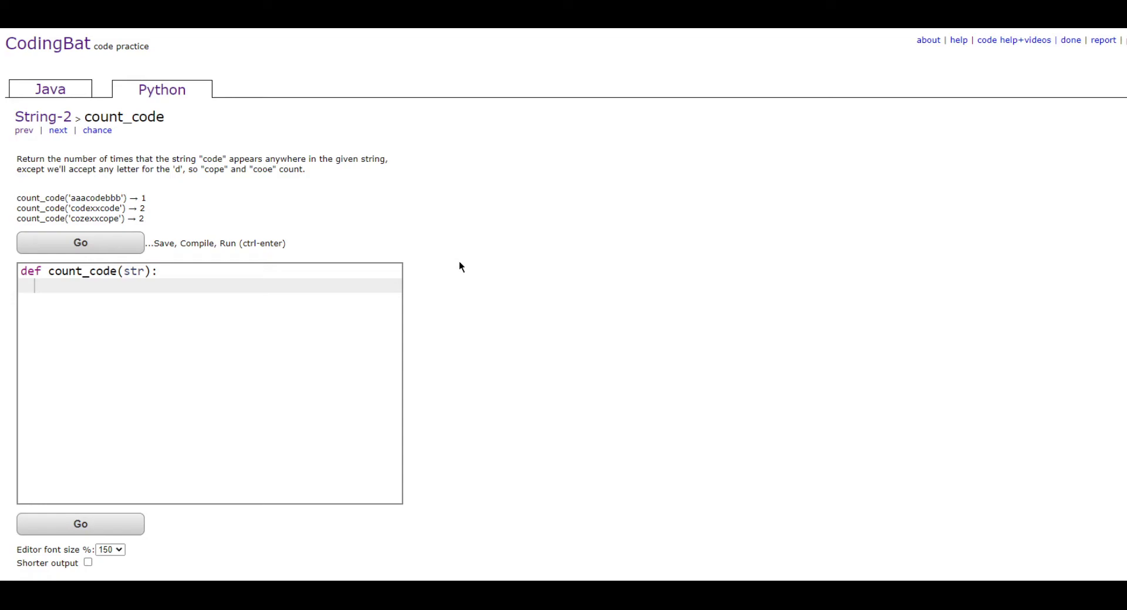
mouse_move(197, 174)
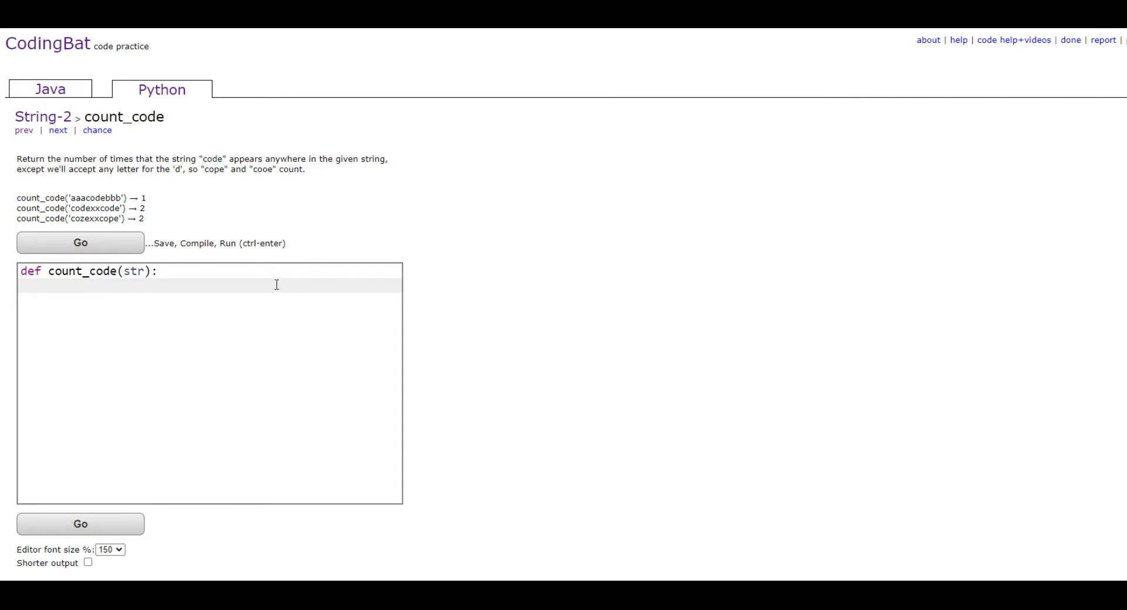
Write 'counter = 0' and a for loop over range(len(str)-3) in the function body.
text(c)
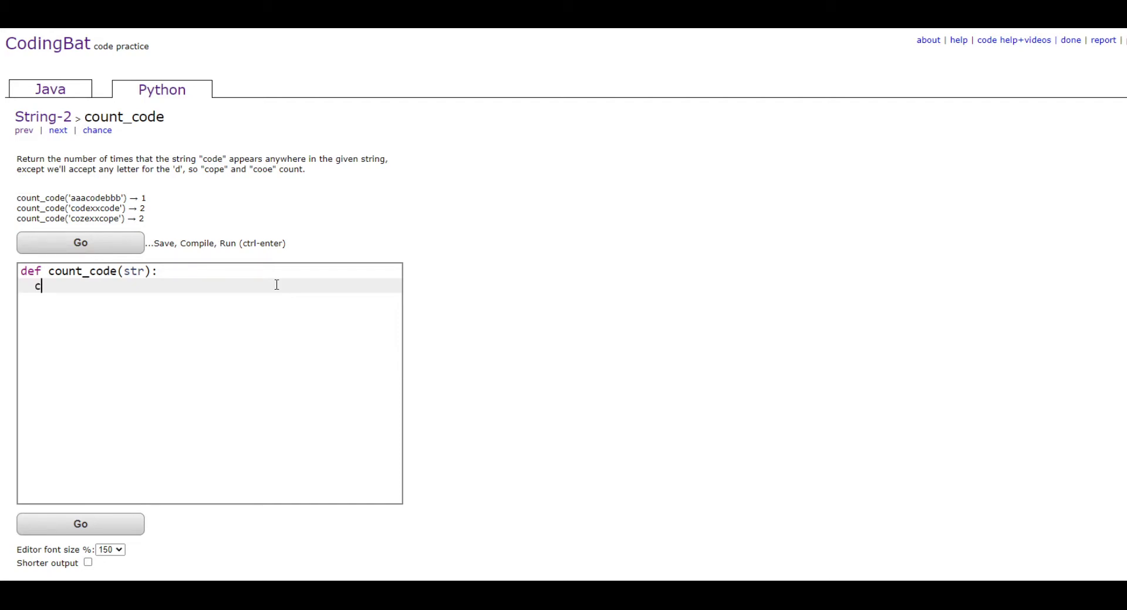
text(ounter = 0)
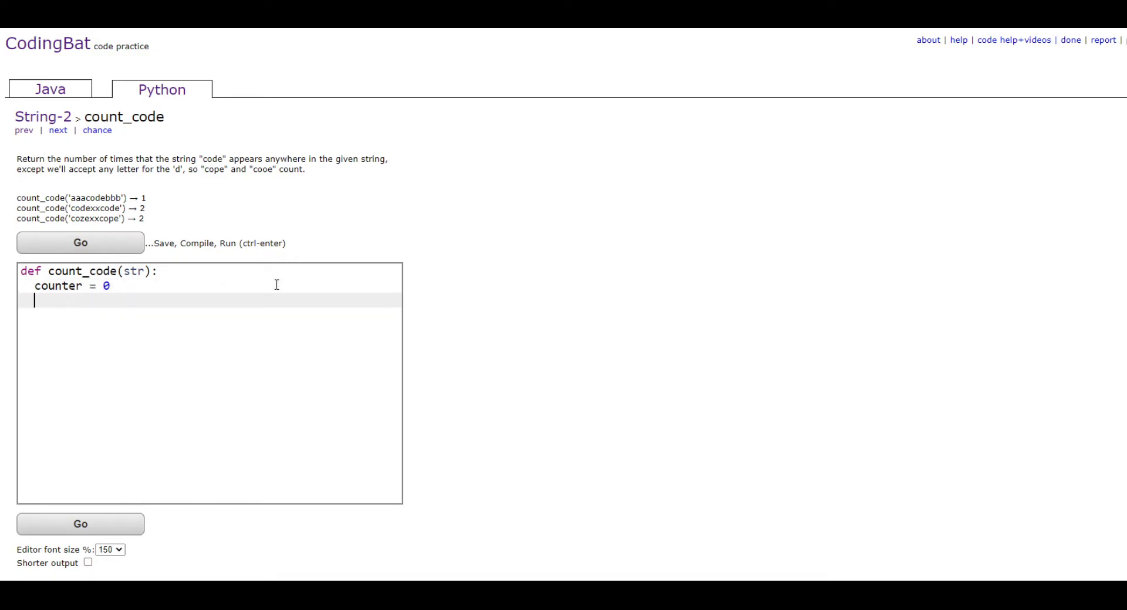
text(for)
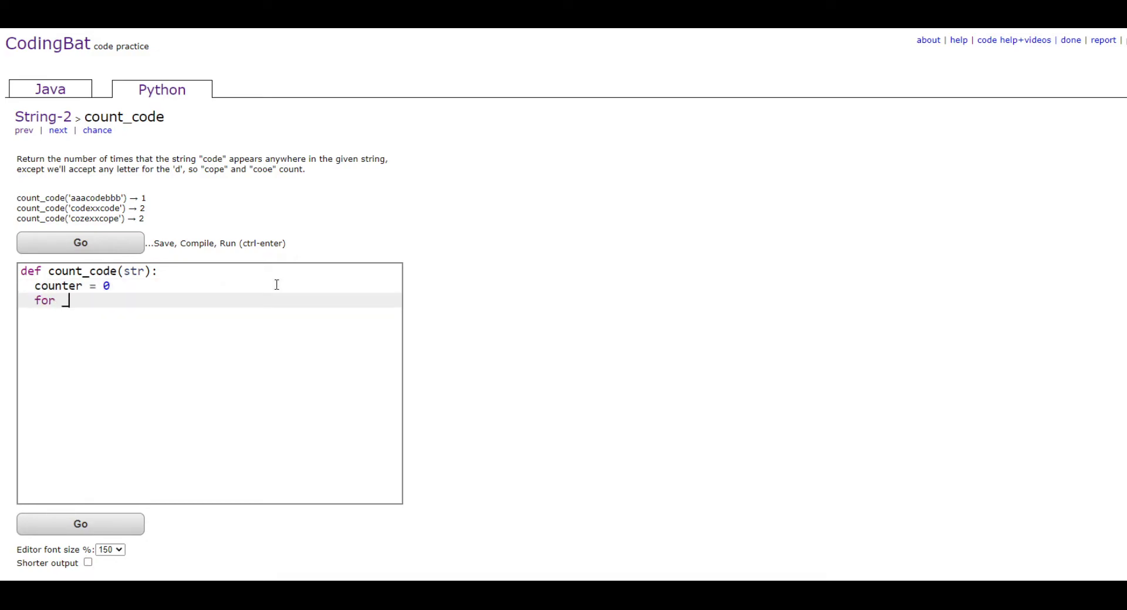
text(in range (1)
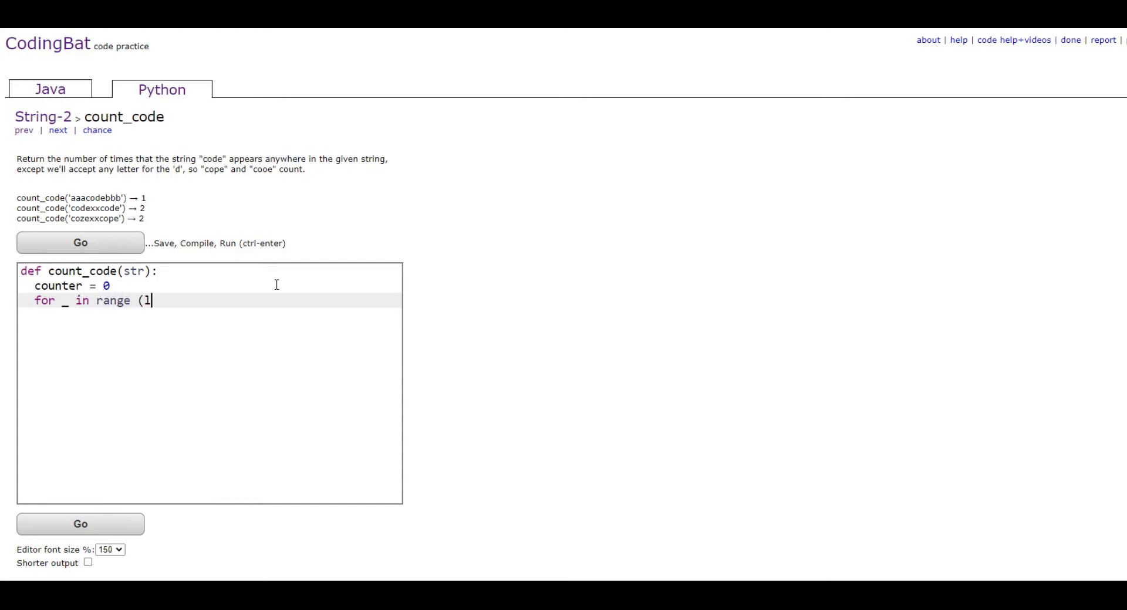
text(en(str)-)
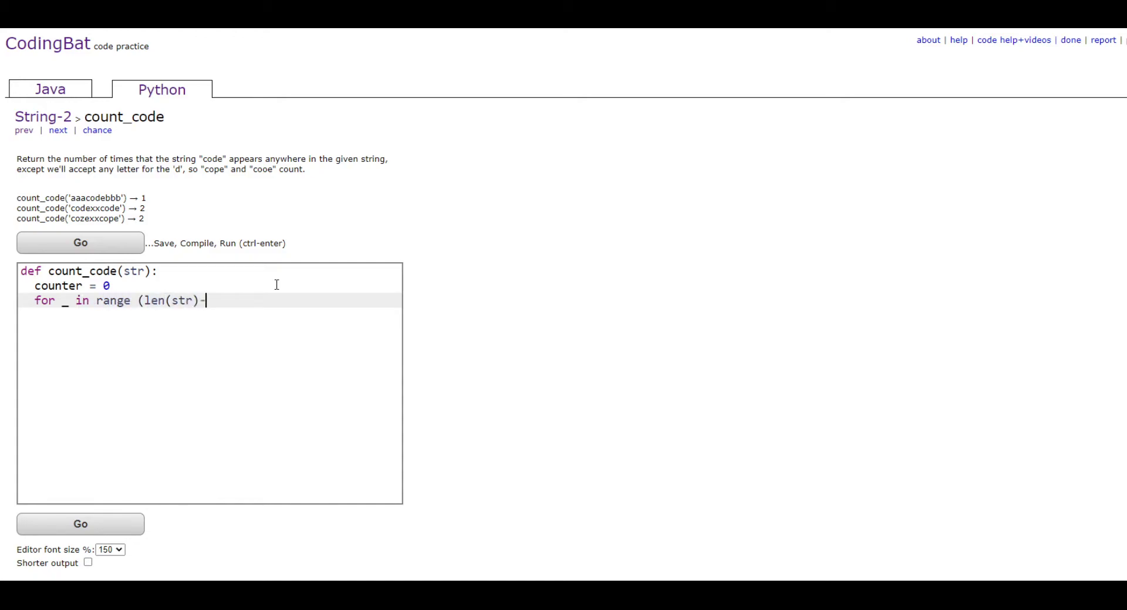
text(3))
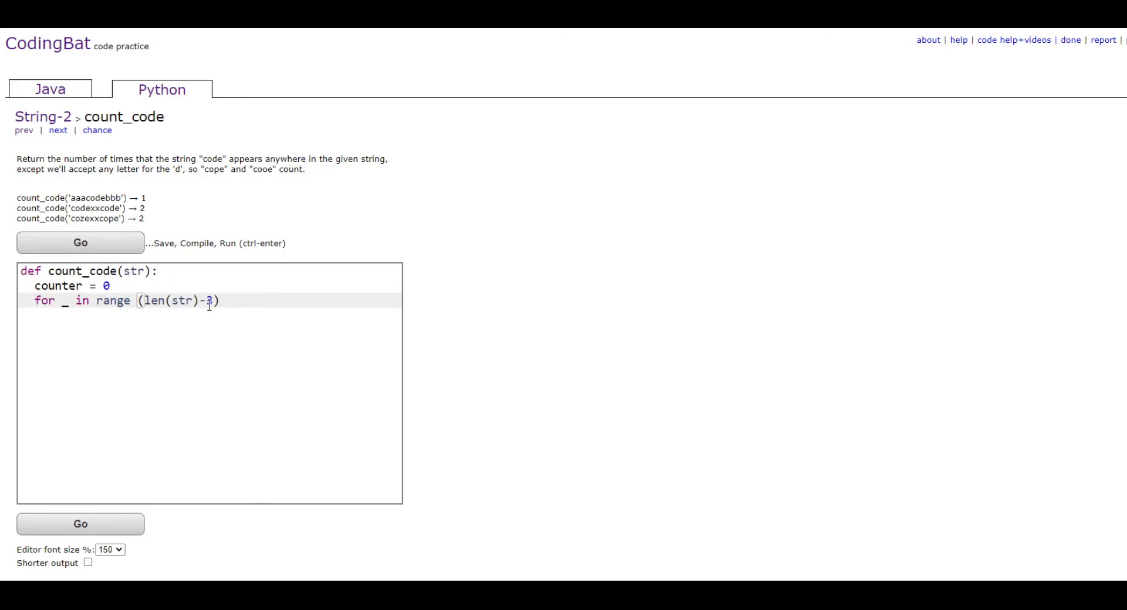
text(3)
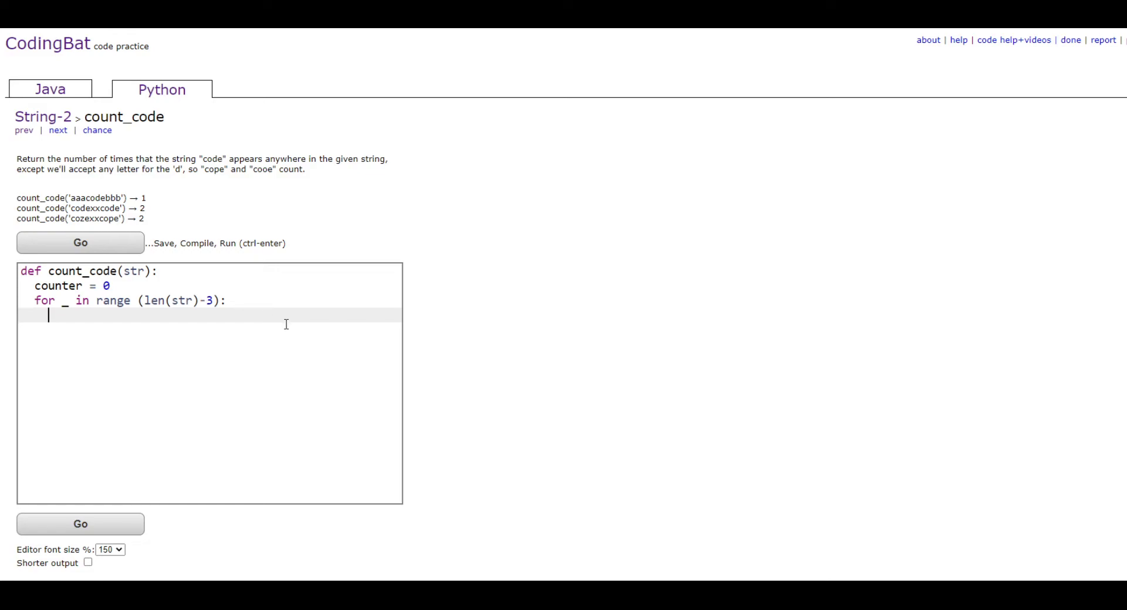
Add an if comparing str[_], str[_+1], str[_+3] to "c", "o", "e".
text(if)
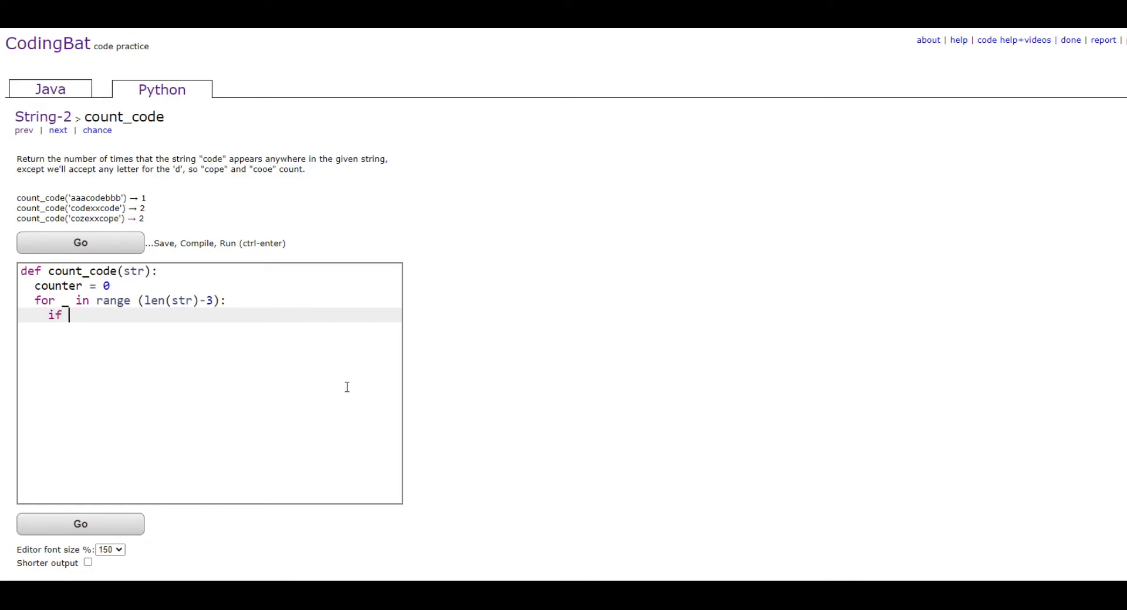
text(str[_)
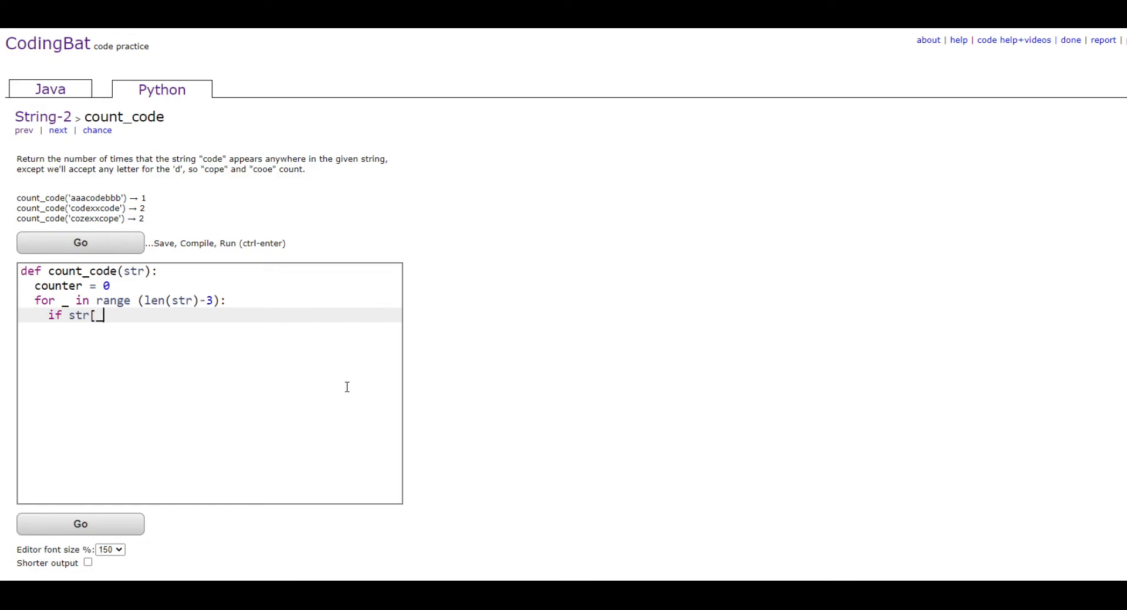
text(] ==)
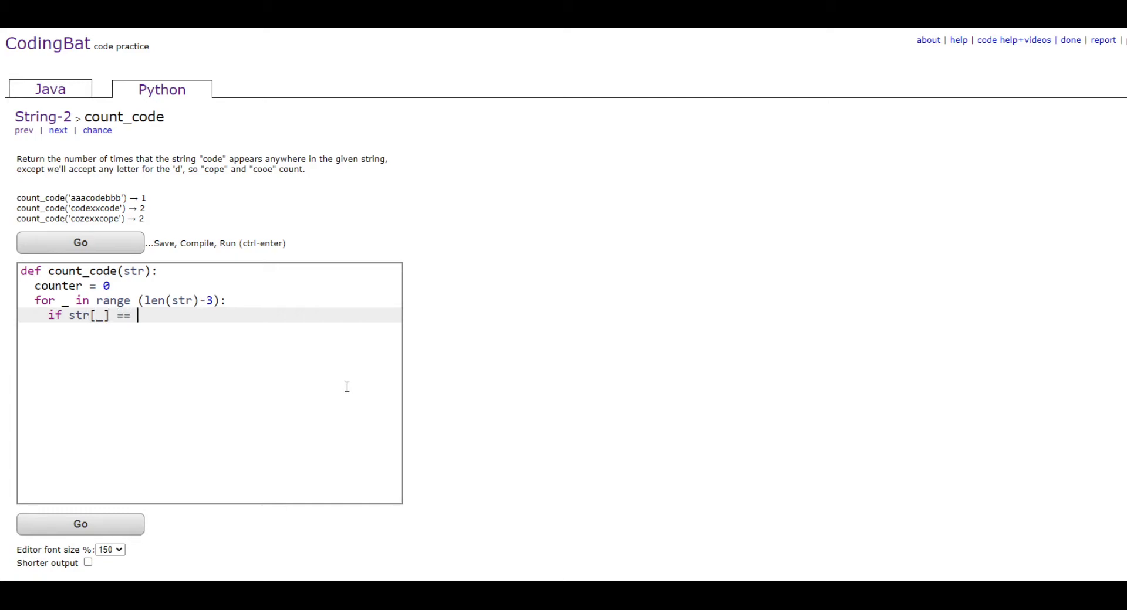
text("c" and)
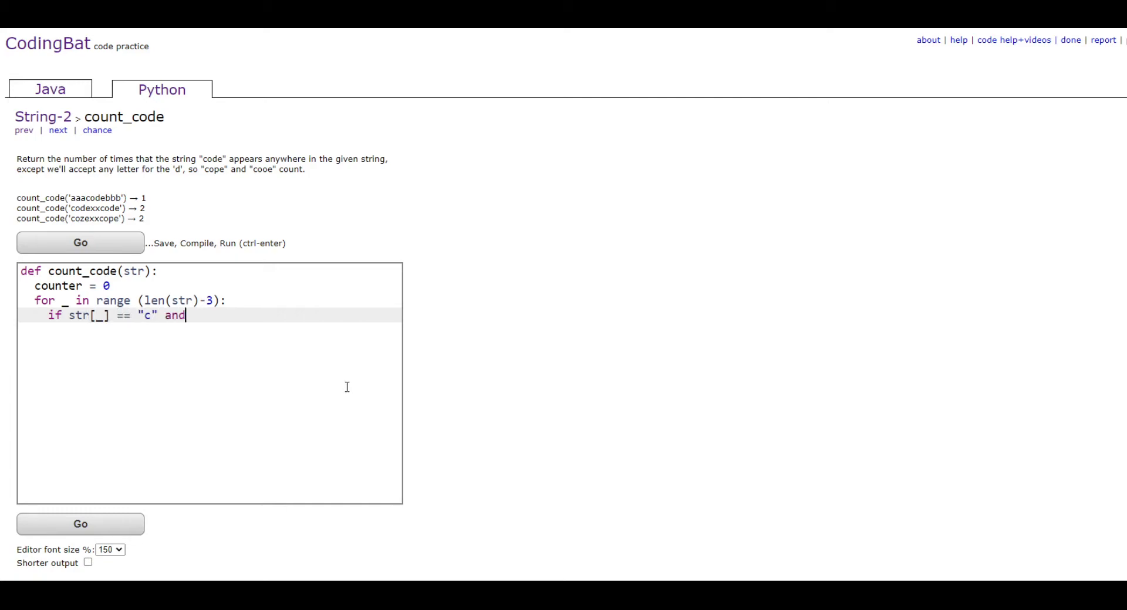
text(str [)
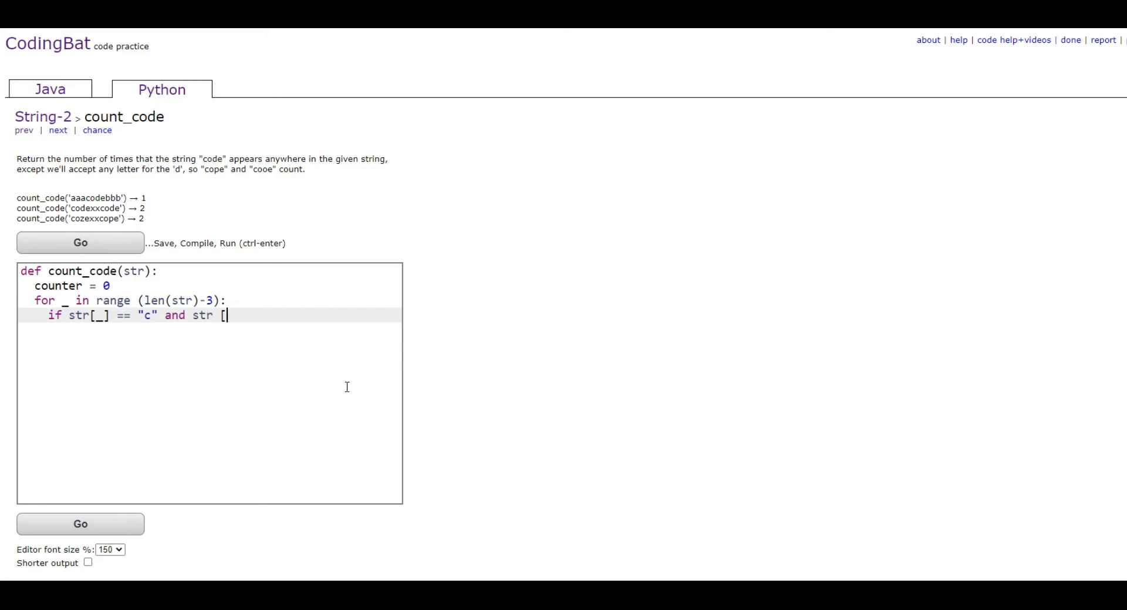
text(_+1)
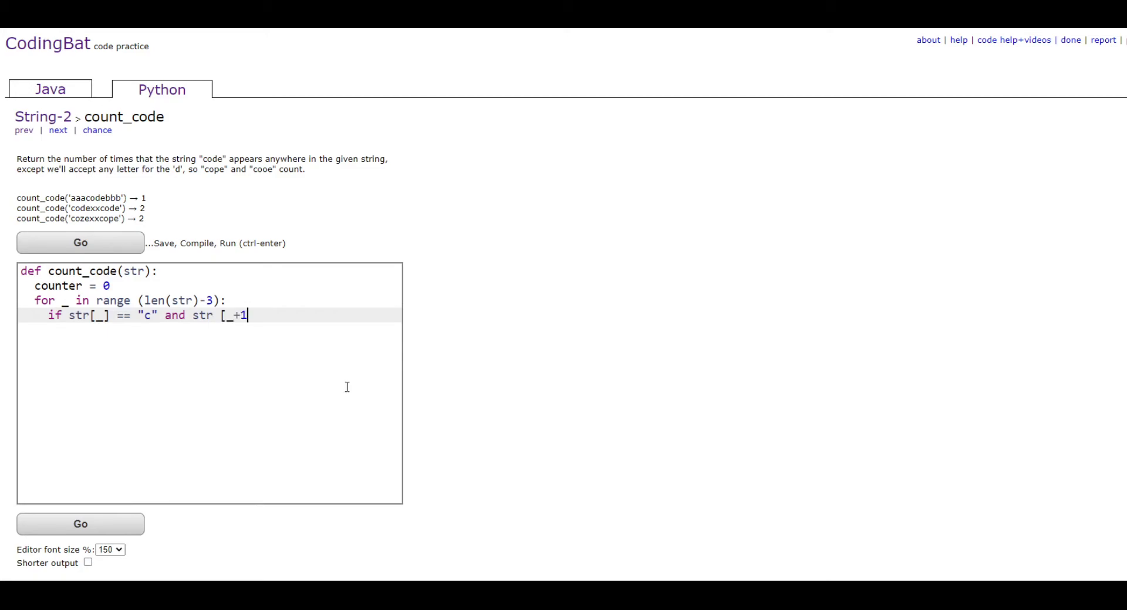
text(] == "o")
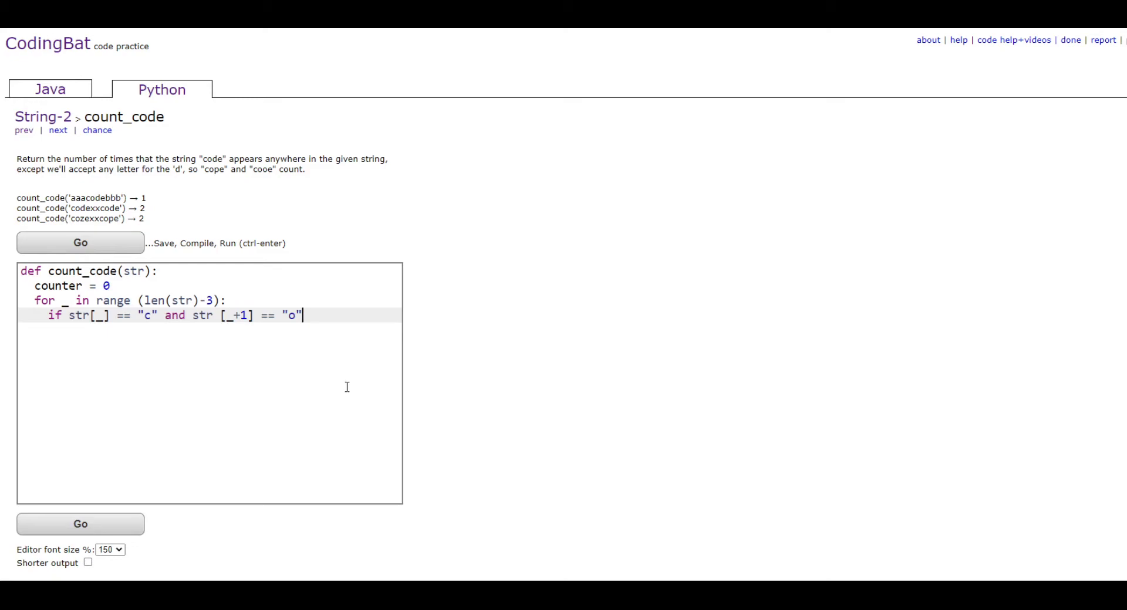
text(and str)
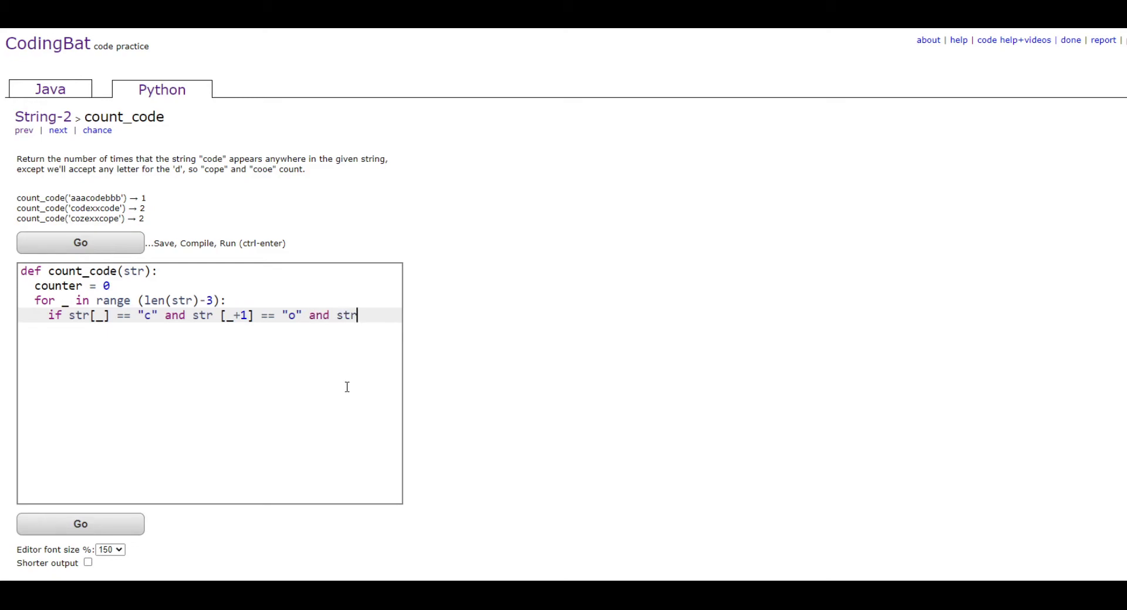
text([_+3)
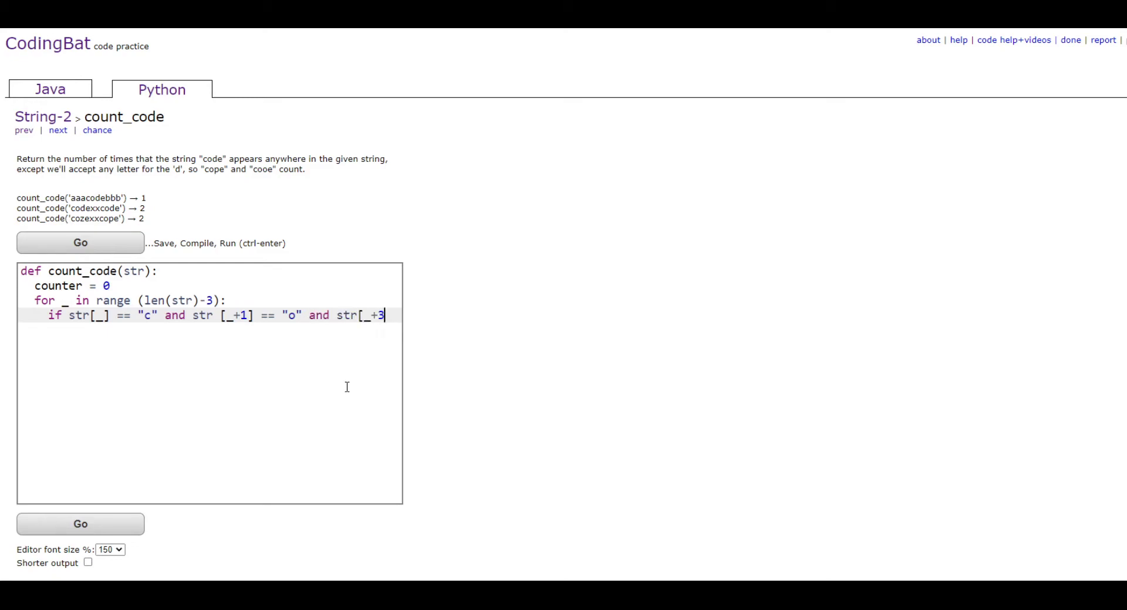
text(]== "e)
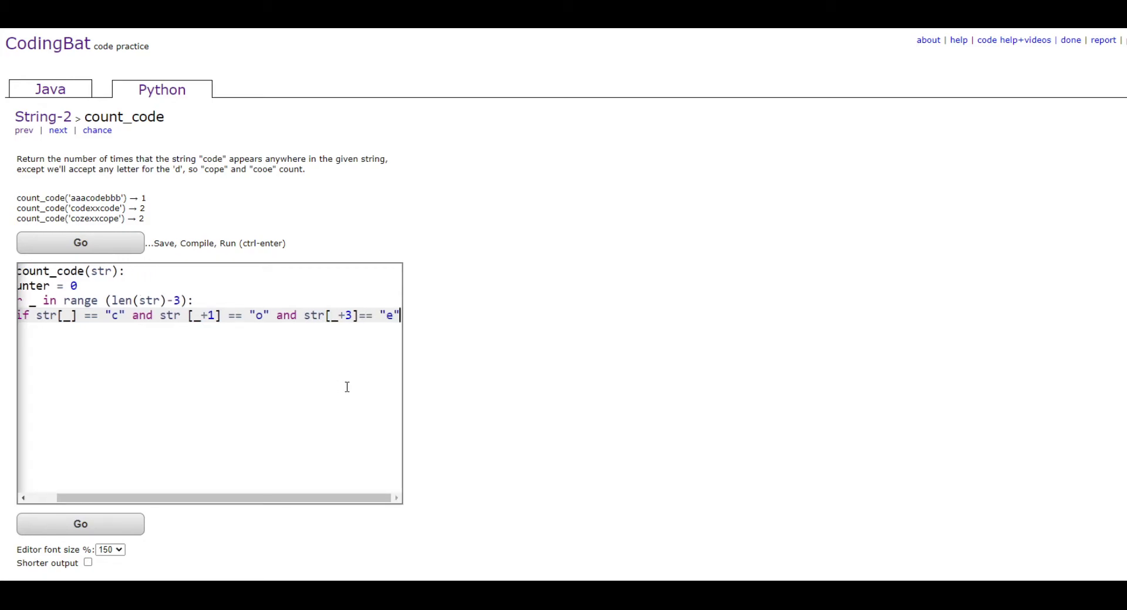
text(:)
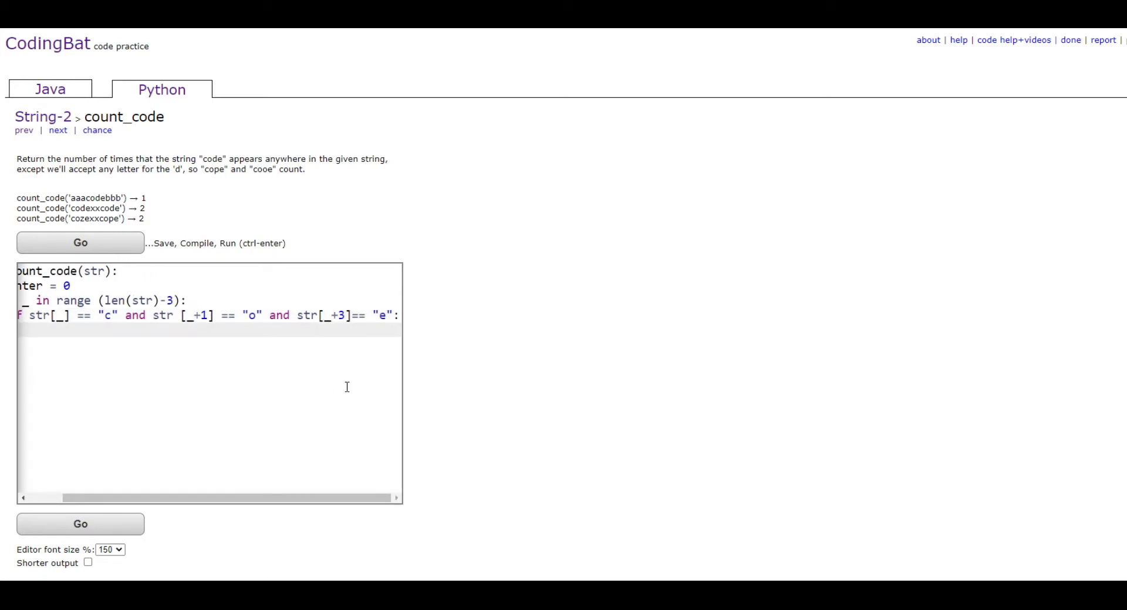
Increment the counter with 'counter += 1' inside the if.
scroll(left, 3)
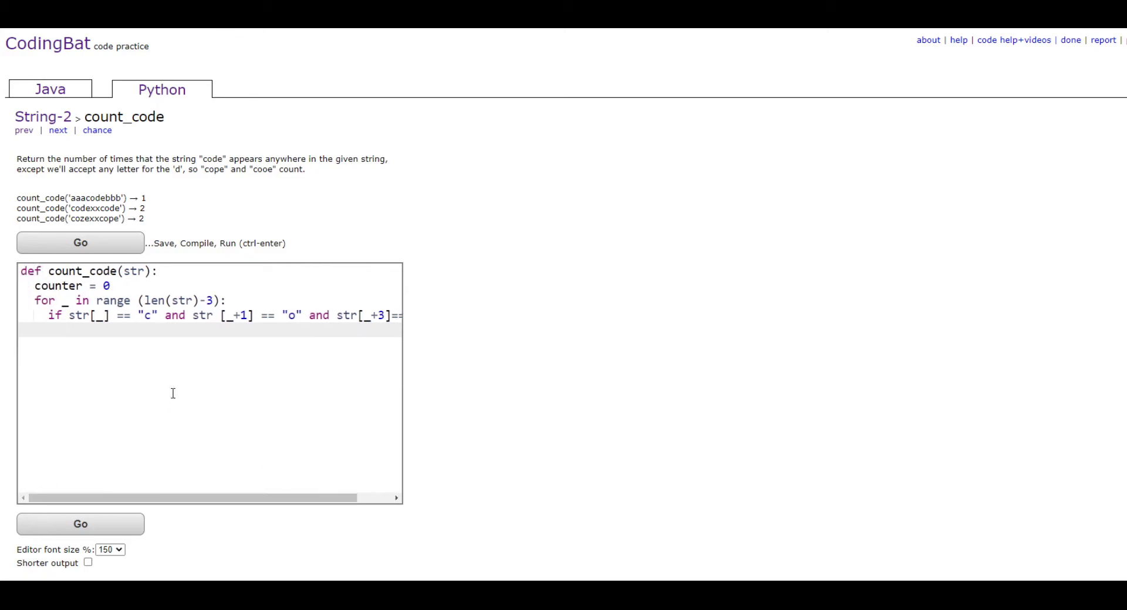
text(counter +)
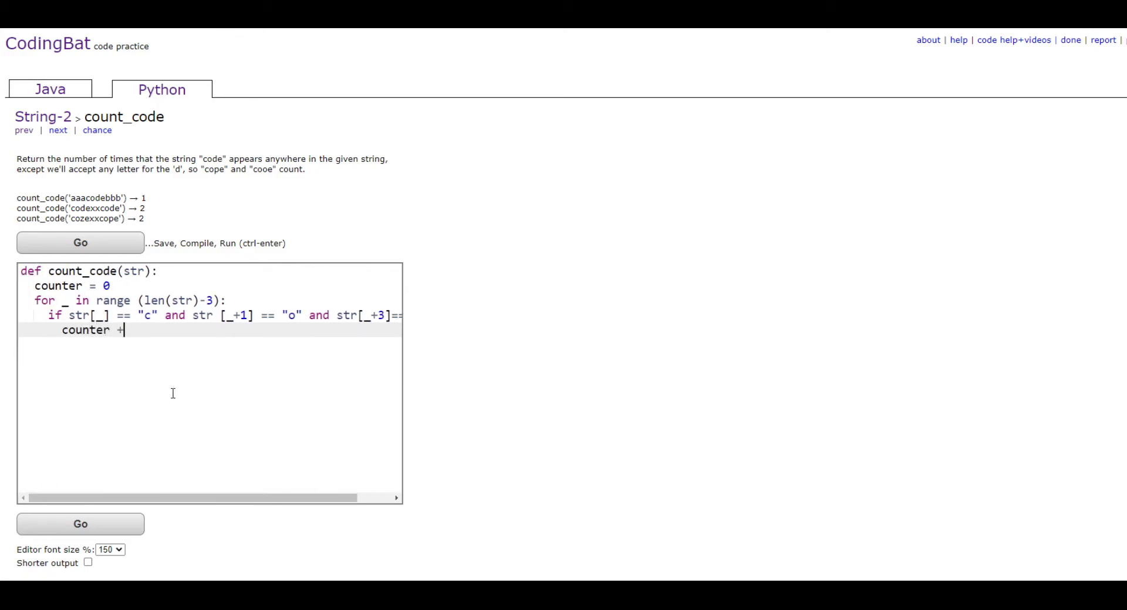
text(= 1)
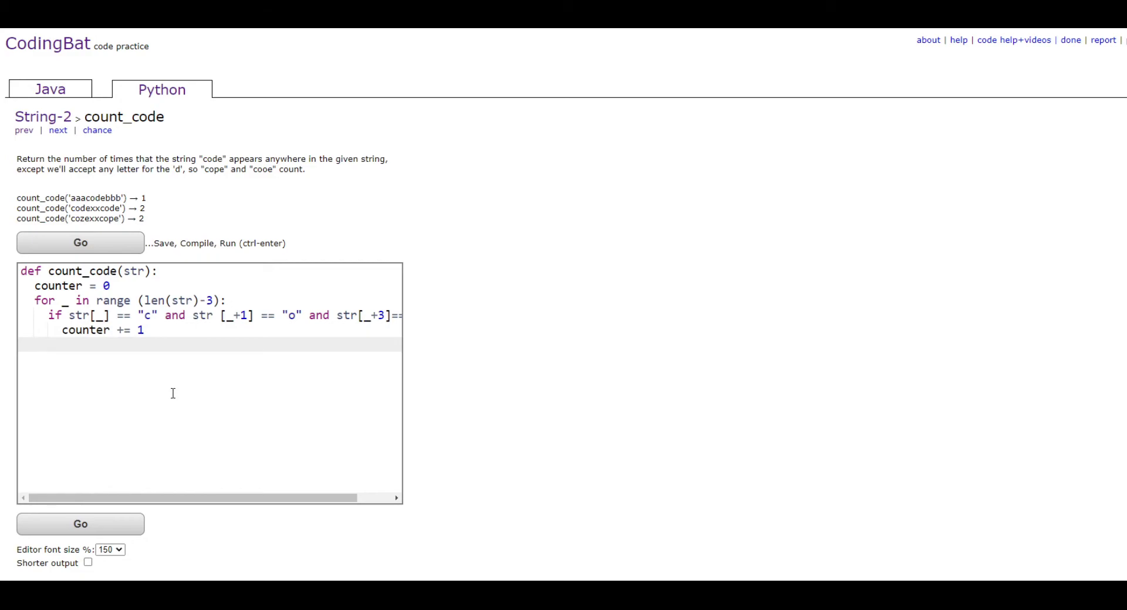
End with 'return counter' and run via Go, getting All Correct.
text(return counter)
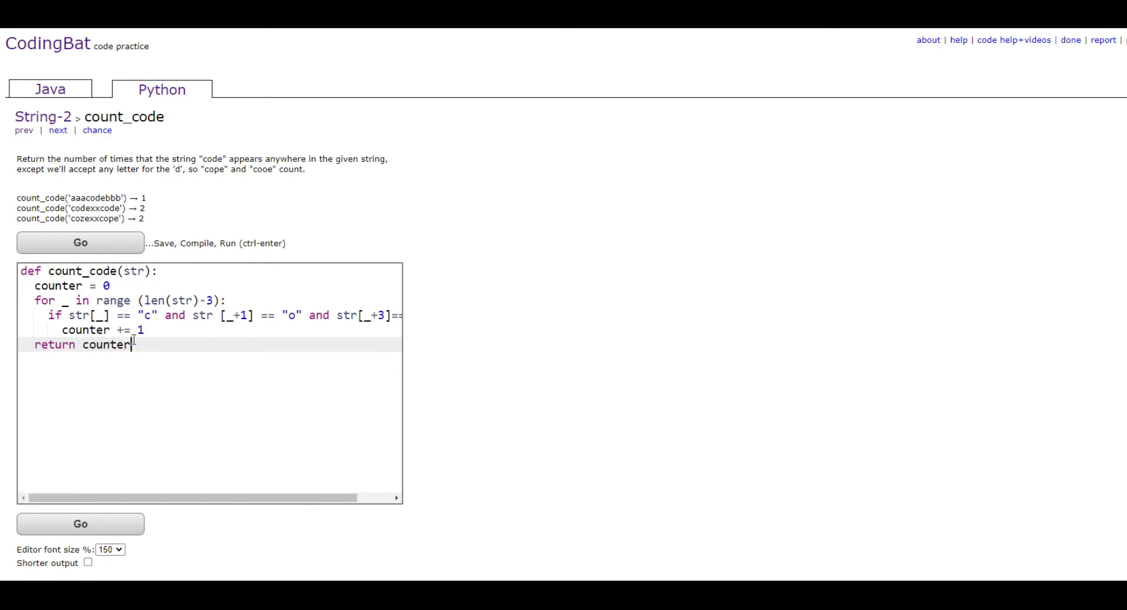
mouse_move(162, 283)
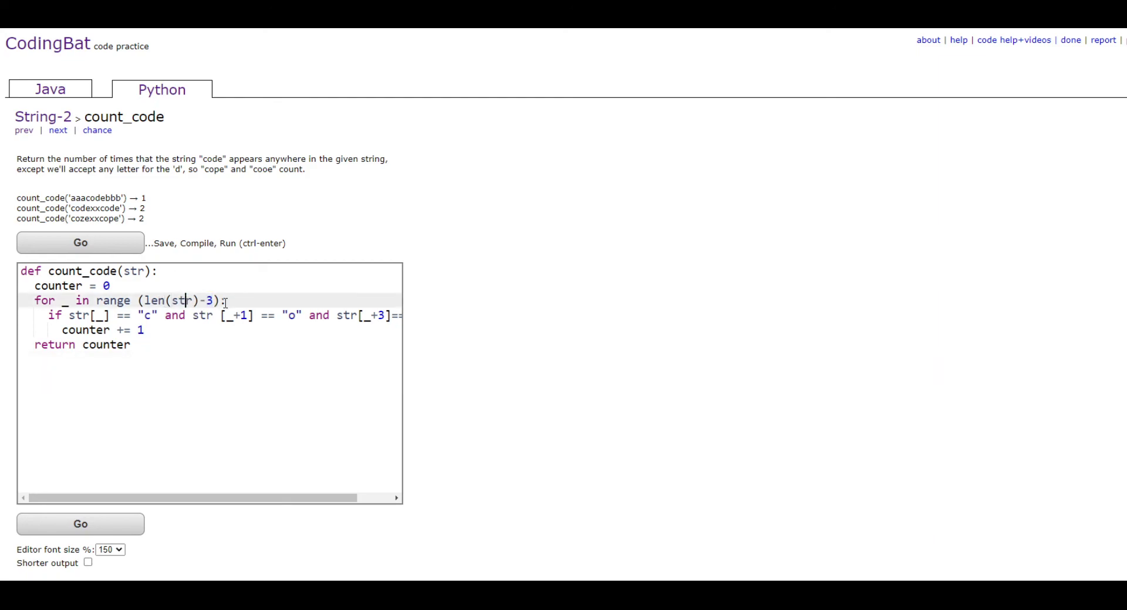
click(80, 241)
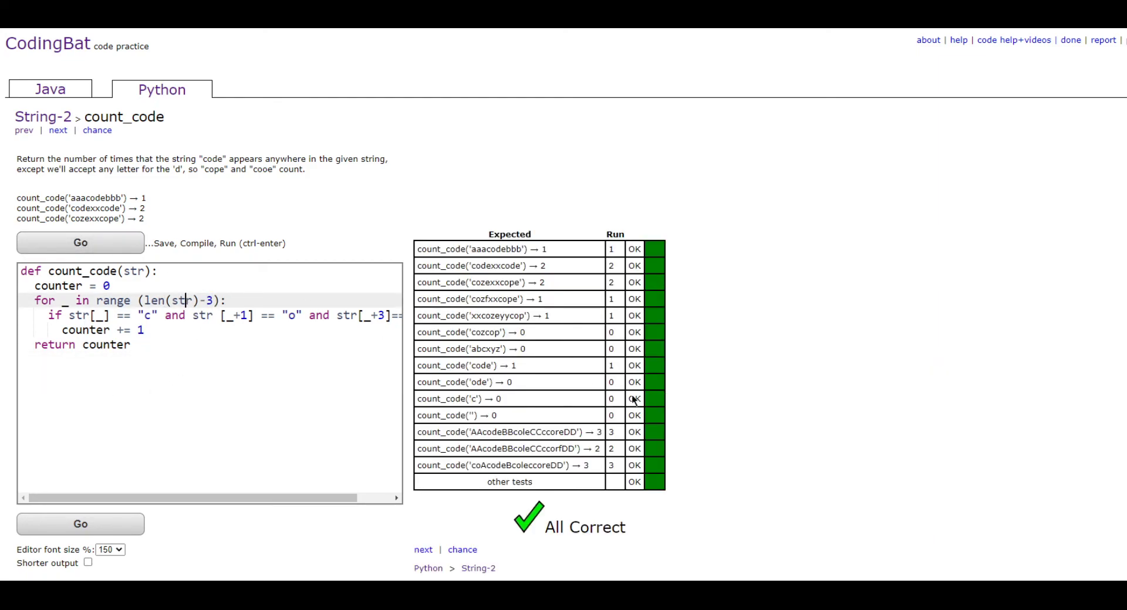